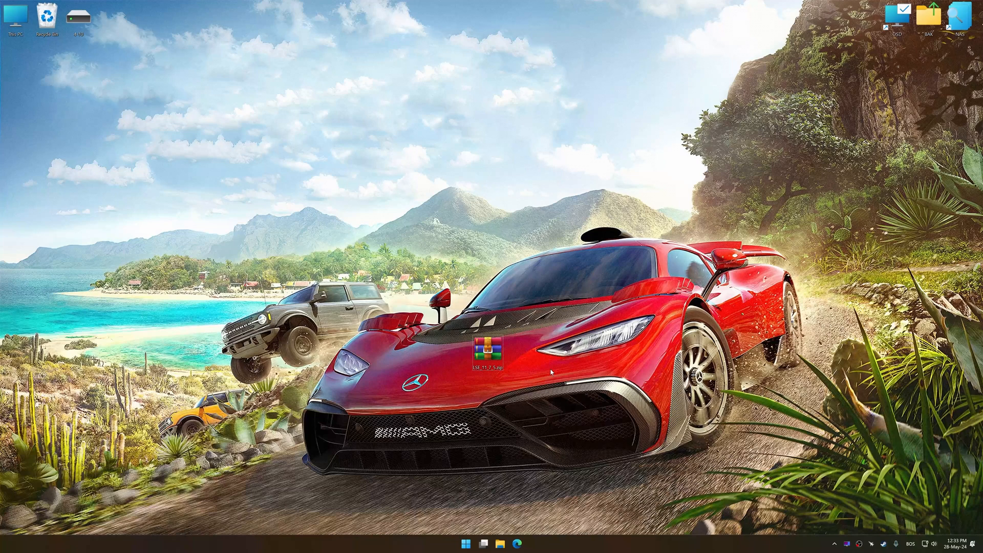
# Extract the Low Specs Experience .rar archive onto the desktop via Extract Here
pyautogui.rightClick(491, 351)
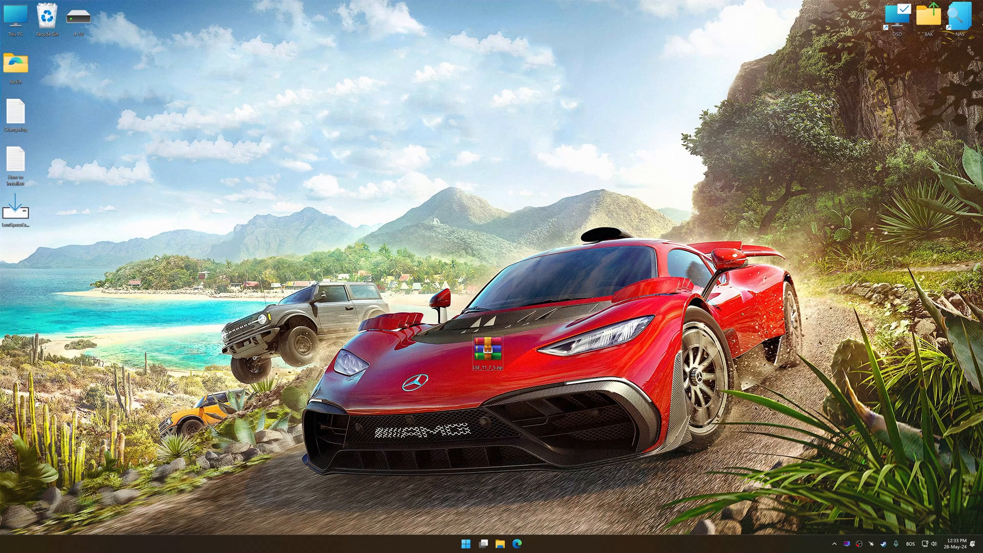
# Run the installer, accept the license and install with both desktop shortcuts, launching to the welcome screen
pyautogui.doubleClick(489, 358)
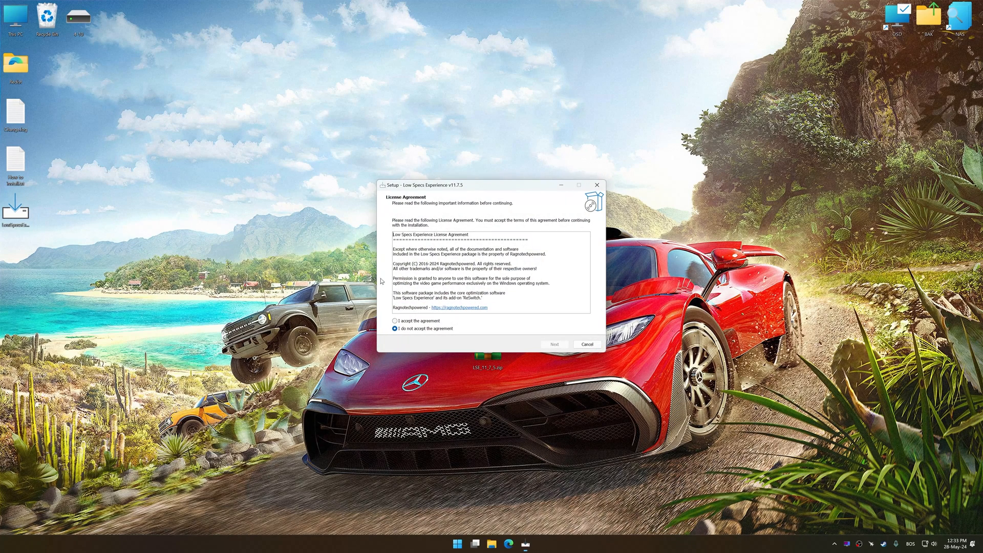
pyautogui.click(554, 344)
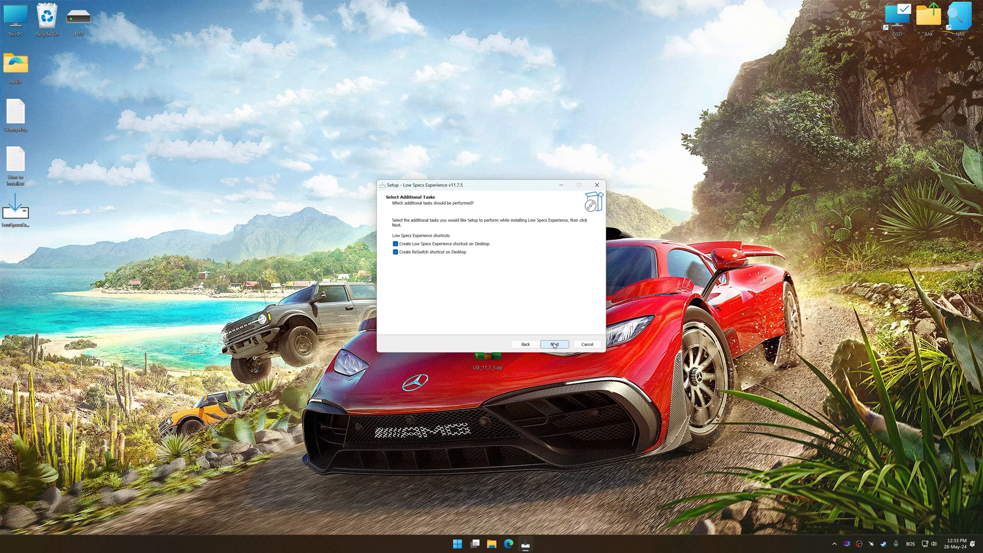
pyautogui.click(553, 344)
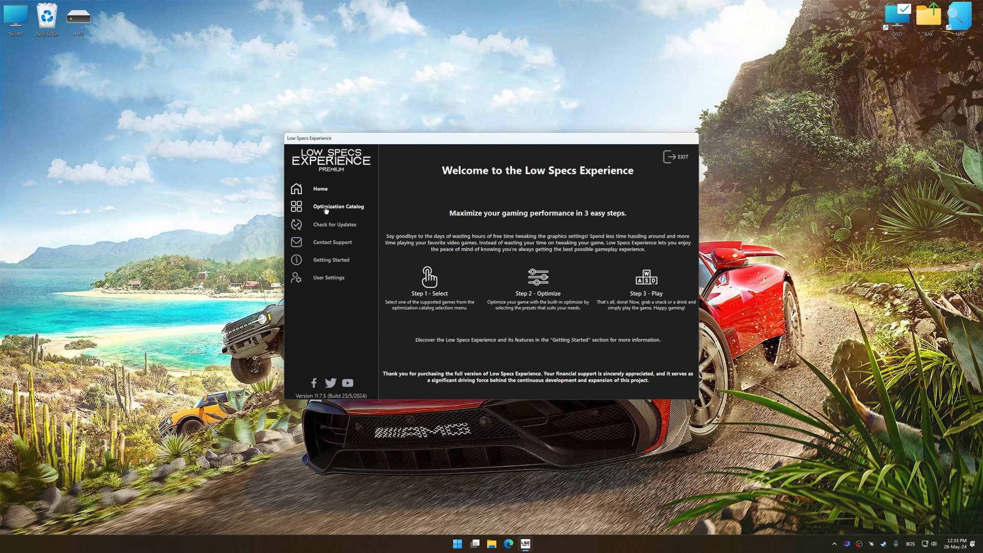
# Load the Forza Horizon 5 (Steam) package from the Optimization Catalog and confirm the detection notice
pyautogui.click(338, 206)
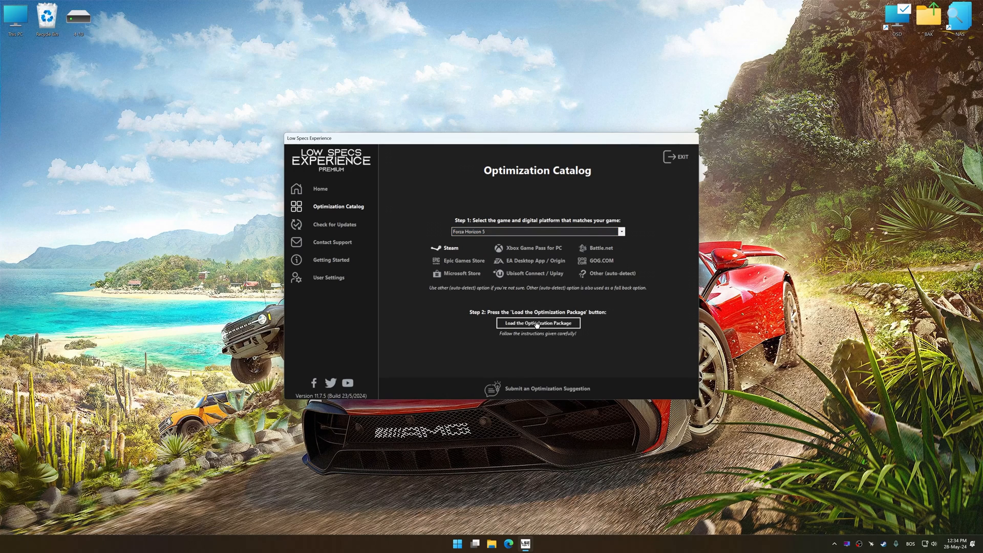
pyautogui.click(537, 322)
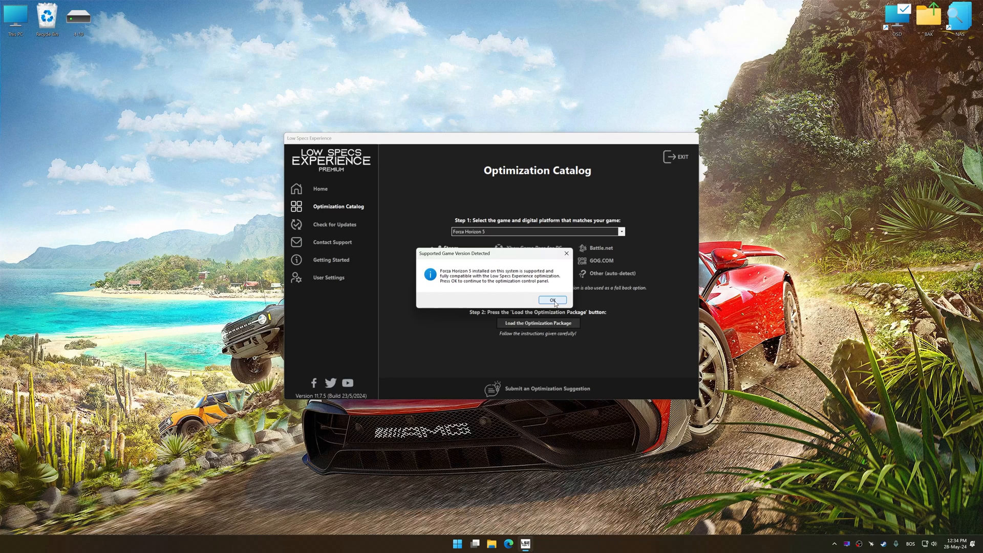
pyautogui.click(551, 300)
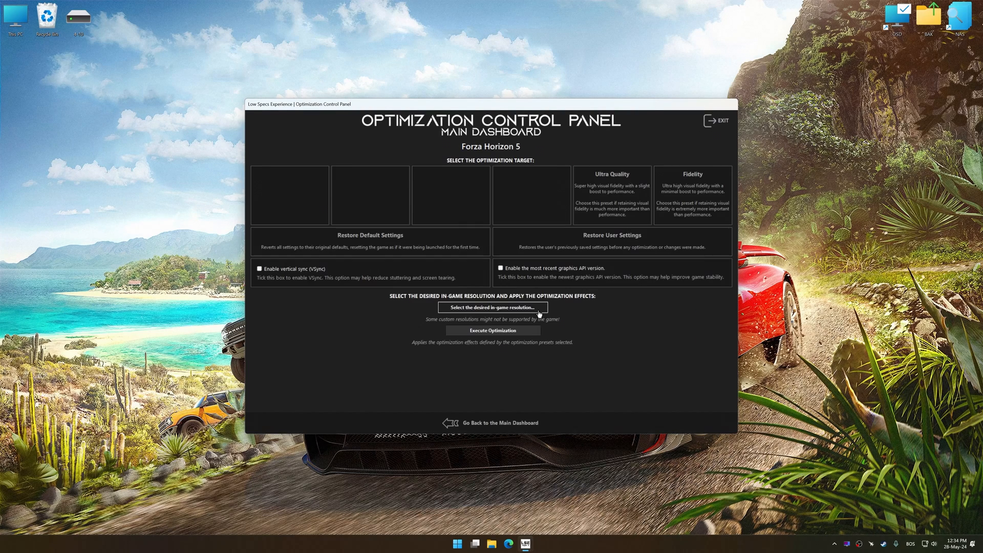
# Execute the Balanced optimization at 3840x2160, then restore the backed-up user settings
pyautogui.click(493, 307)
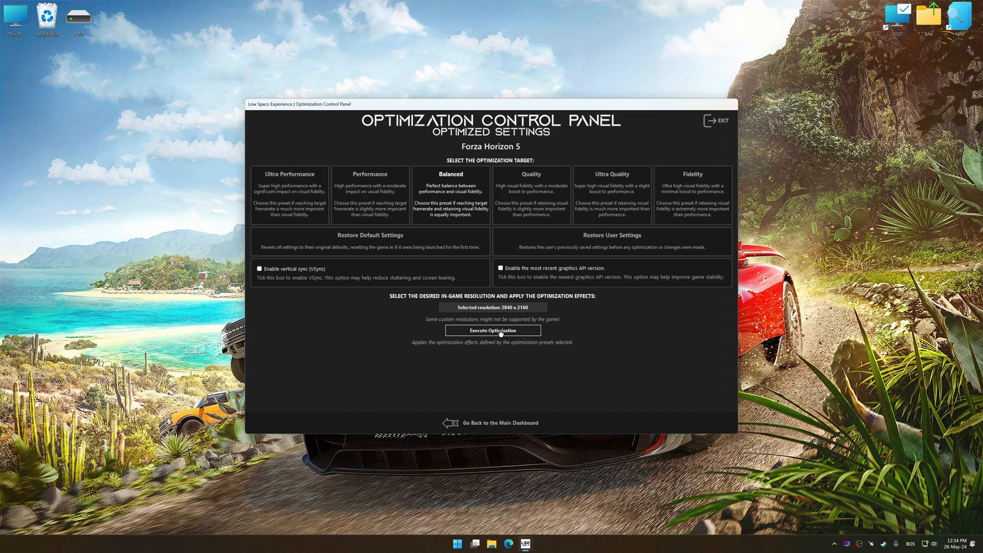
pyautogui.click(490, 331)
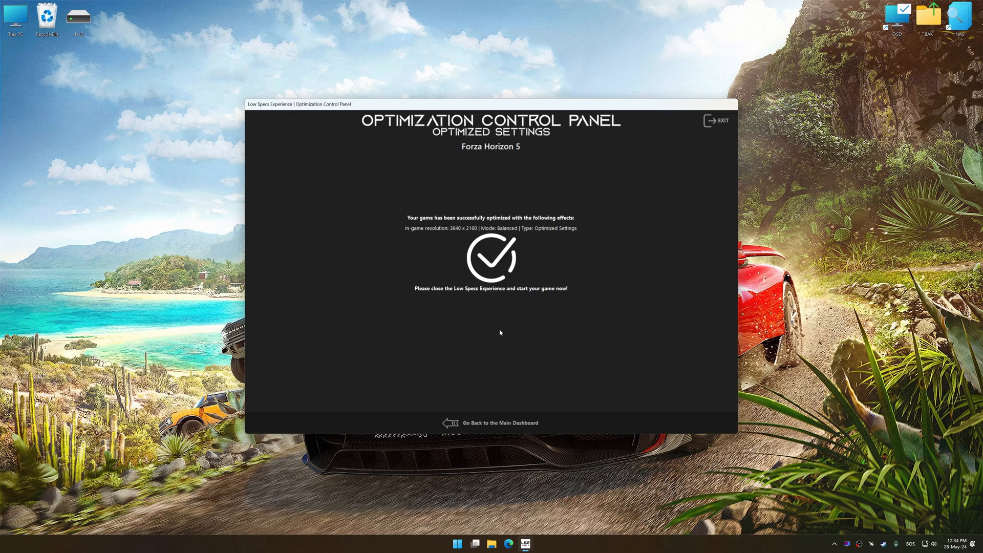
pyautogui.moveTo(505, 422)
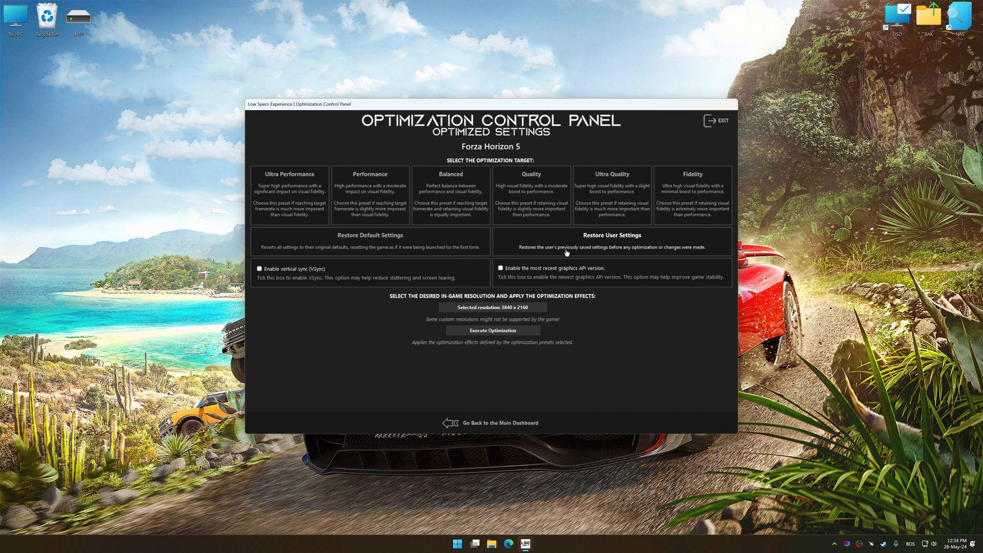
pyautogui.click(612, 242)
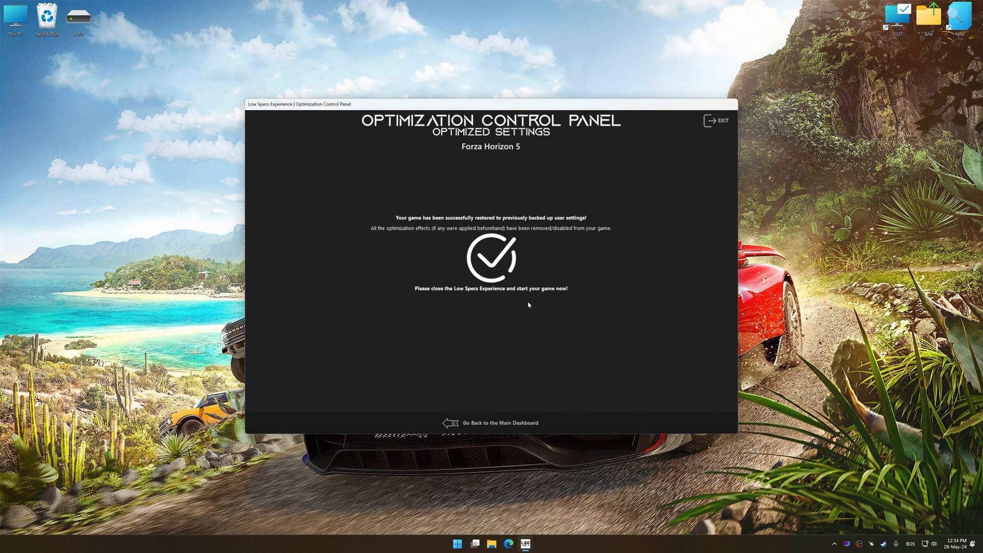